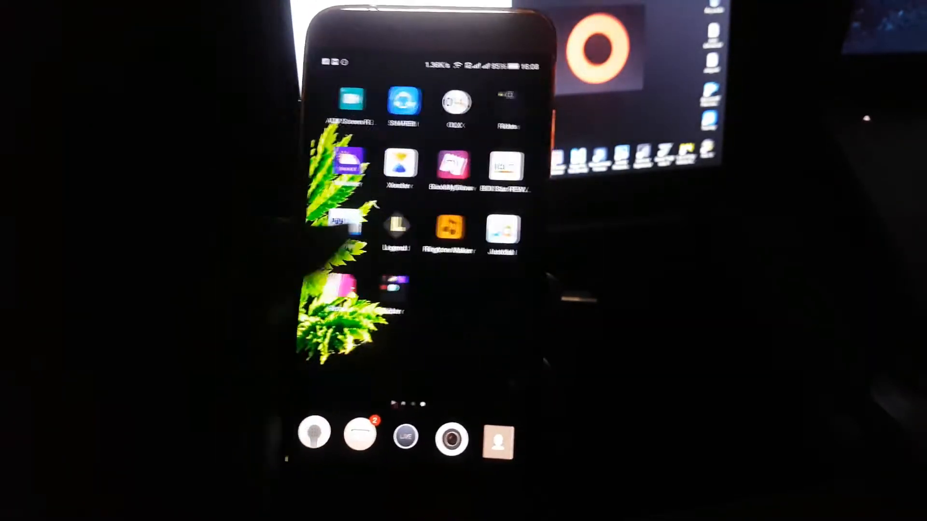
{"action": "scroll", "scroll_direction": "left", "scroll_amount": 3}
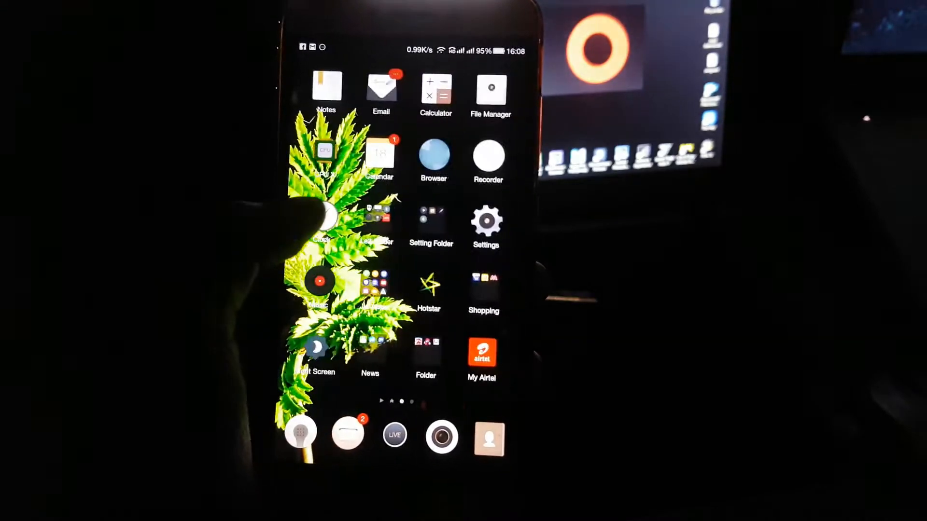